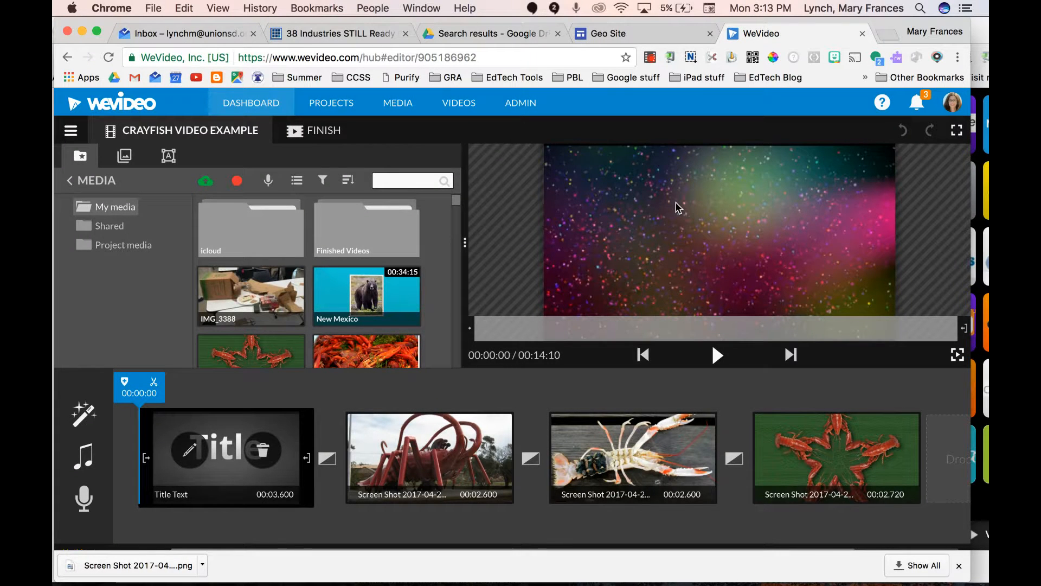
{"action": "mouse_move", "coordinate": [729, 198]}
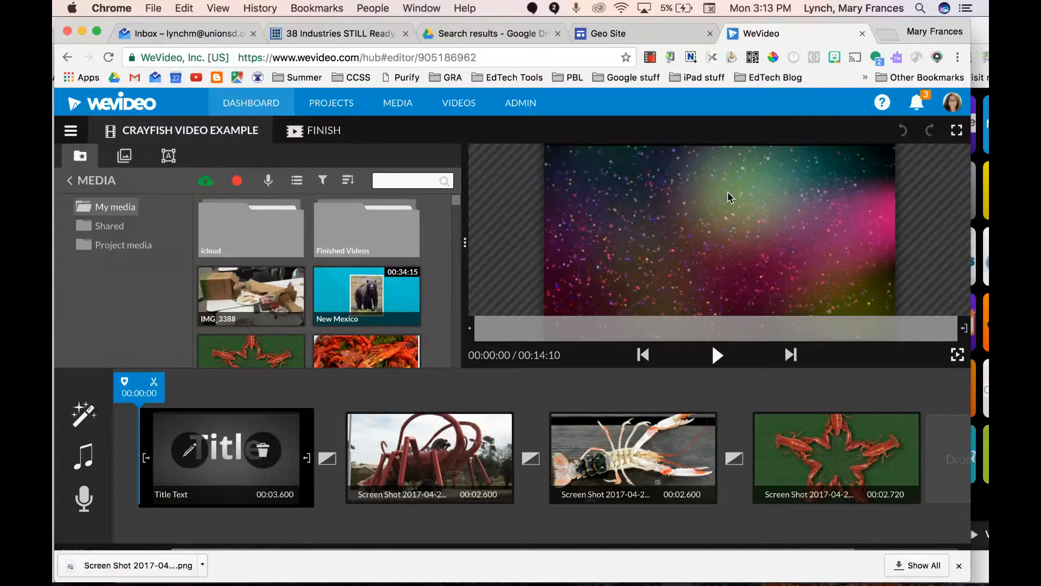
{"action": "mouse_move", "coordinate": [311, 137]}
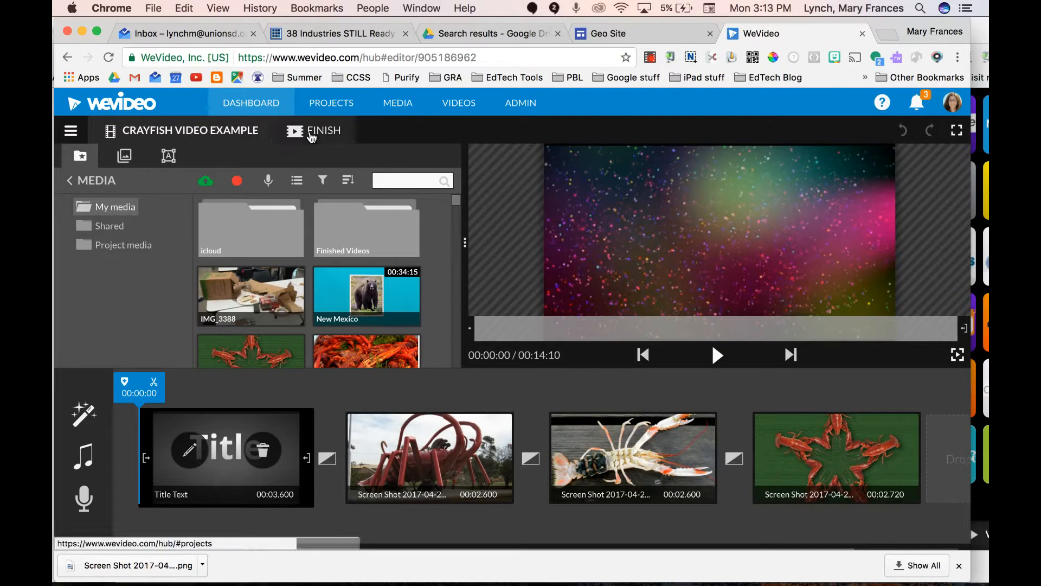
Publish the Crayfish Video Example at 480p with Google Drive as the destination
{"action": "left_click", "coordinate": [322, 130]}
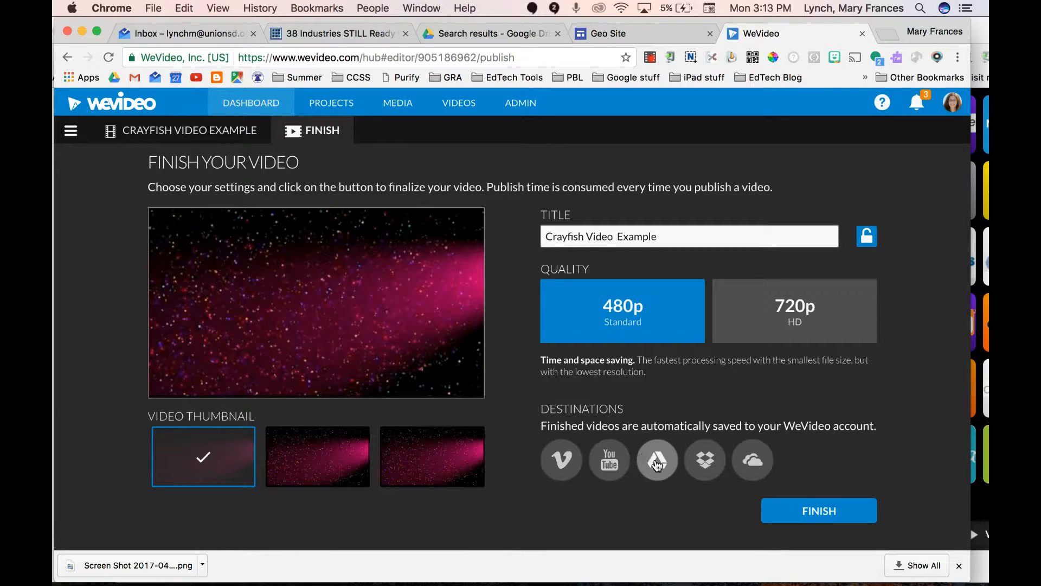
{"action": "mouse_move", "coordinate": [657, 460]}
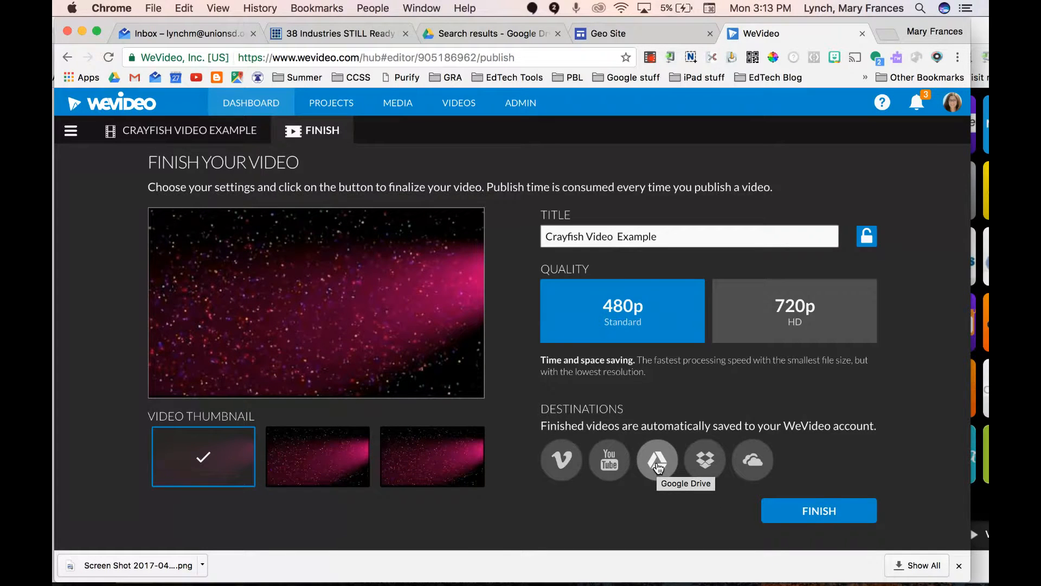
{"action": "left_click", "coordinate": [657, 460]}
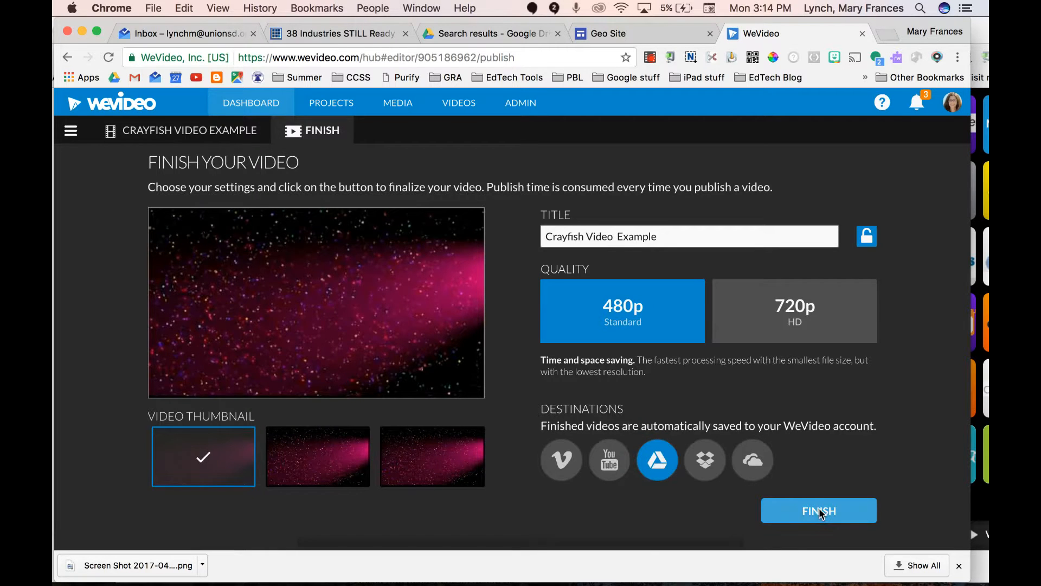
{"action": "left_click", "coordinate": [819, 510]}
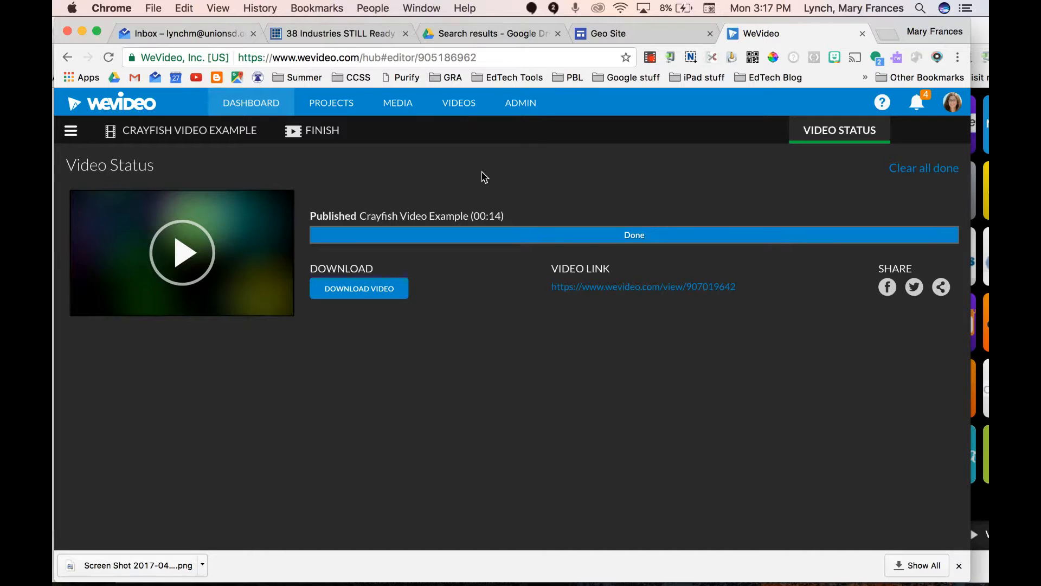
{"action": "mouse_move", "coordinate": [443, 258]}
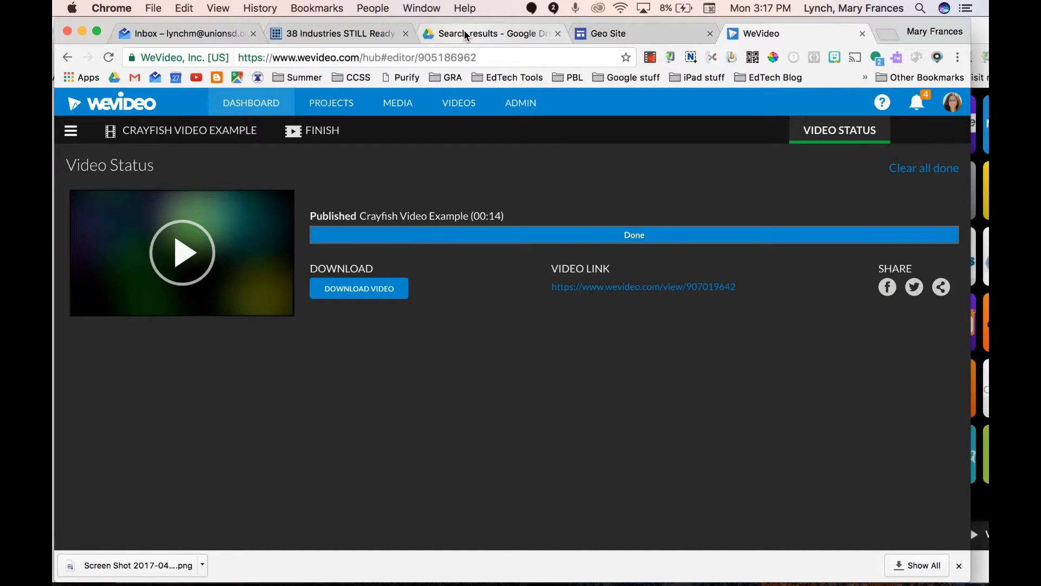
In Google Drive's Recent files, select Crayfish Video Example.mp4
{"action": "left_click", "coordinate": [475, 33]}
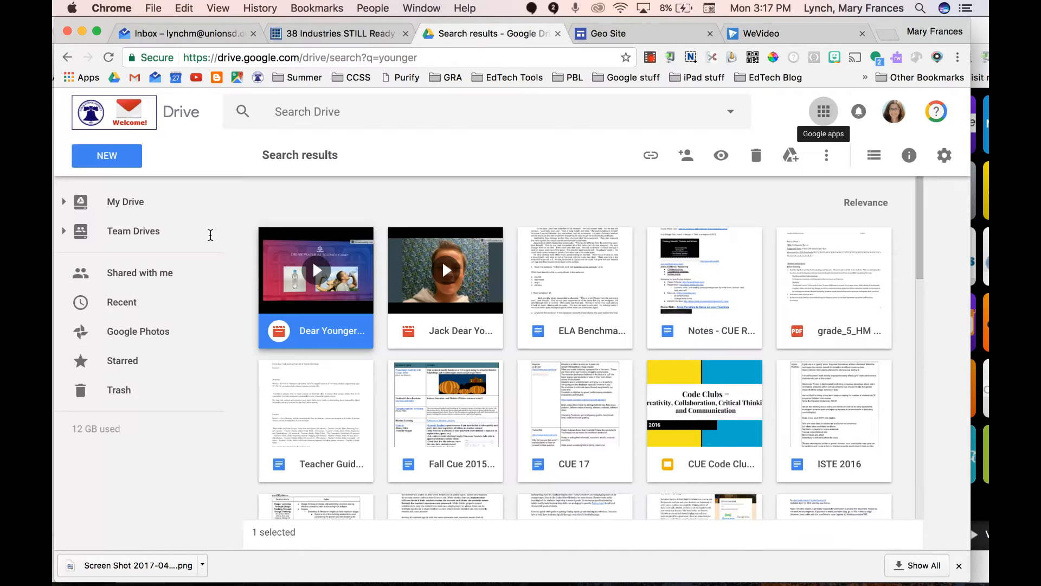
{"action": "left_click", "coordinate": [121, 302]}
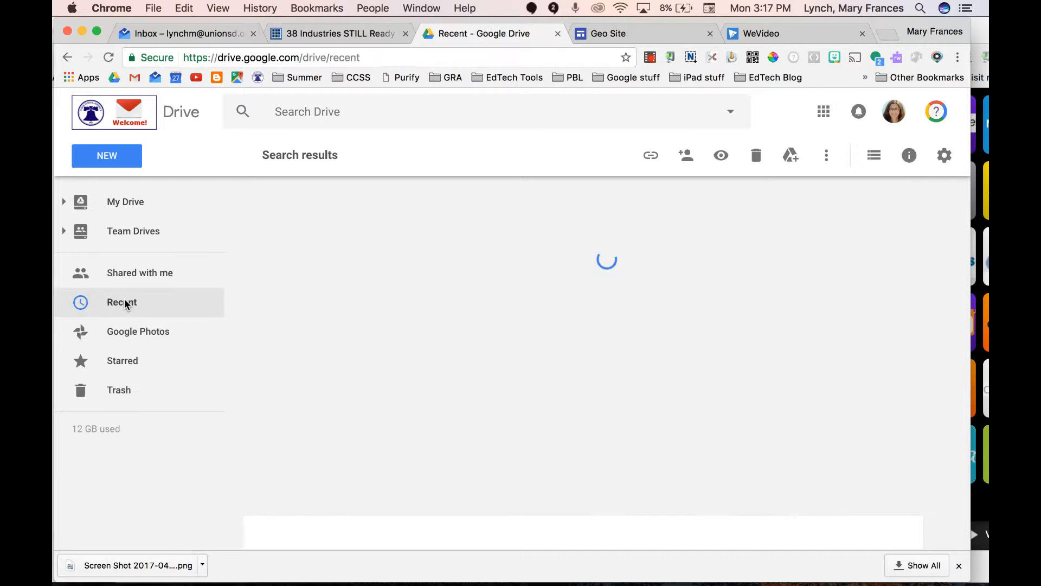
{"action": "left_click", "coordinate": [122, 302]}
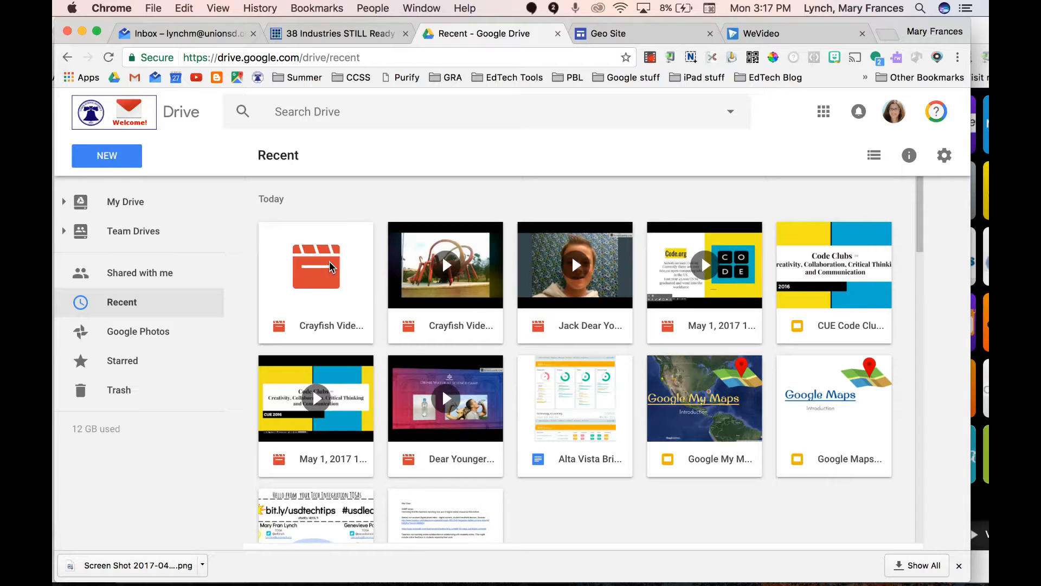
{"action": "left_click", "coordinate": [316, 265]}
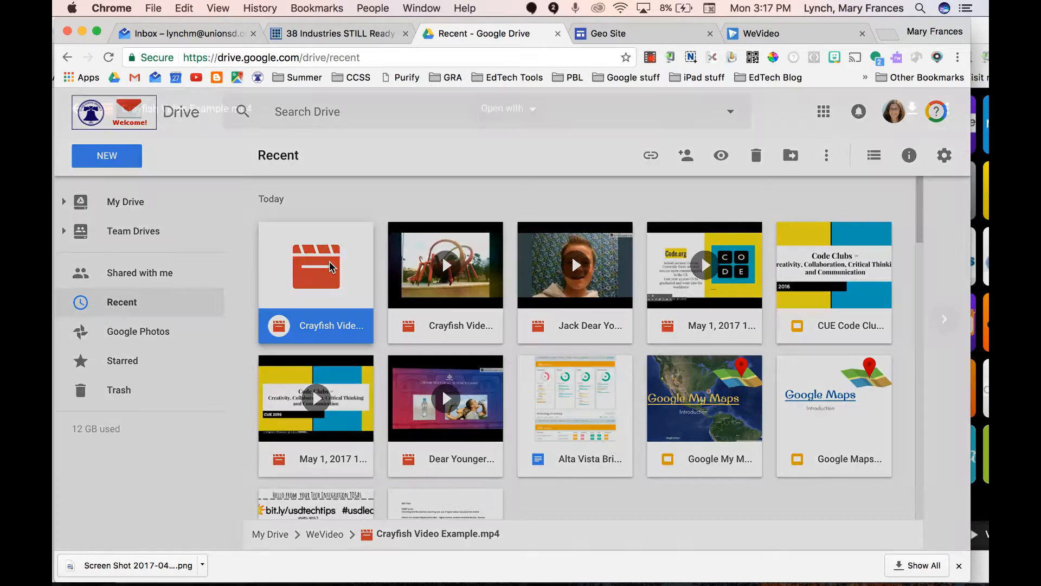
Preview the crayfish video, play and pause it, then close the preview
{"action": "double_click", "coordinate": [331, 266]}
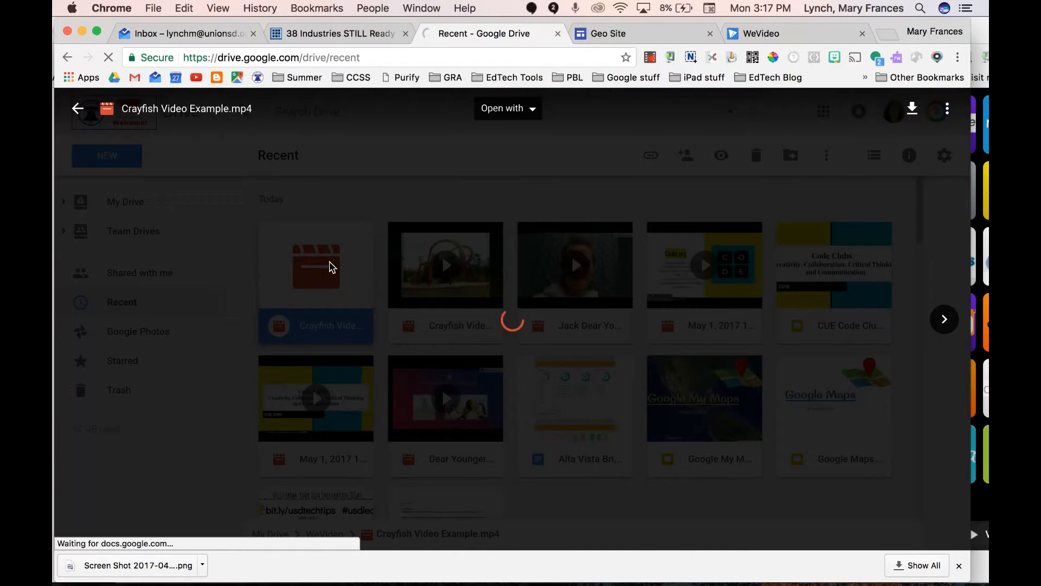
{"action": "left_click", "coordinate": [315, 265]}
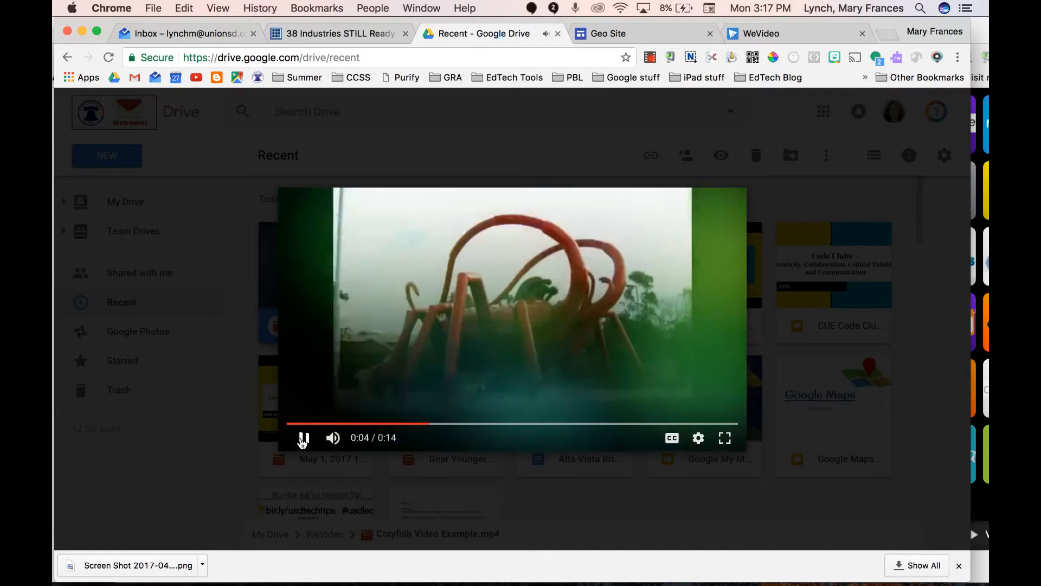
{"action": "left_click", "coordinate": [302, 437]}
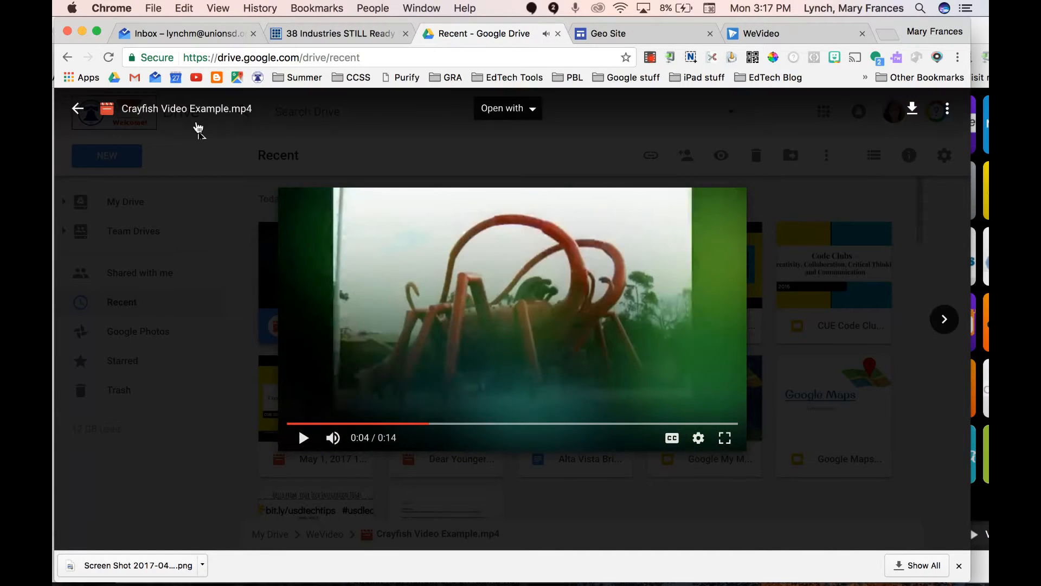
{"action": "left_click", "coordinate": [77, 108]}
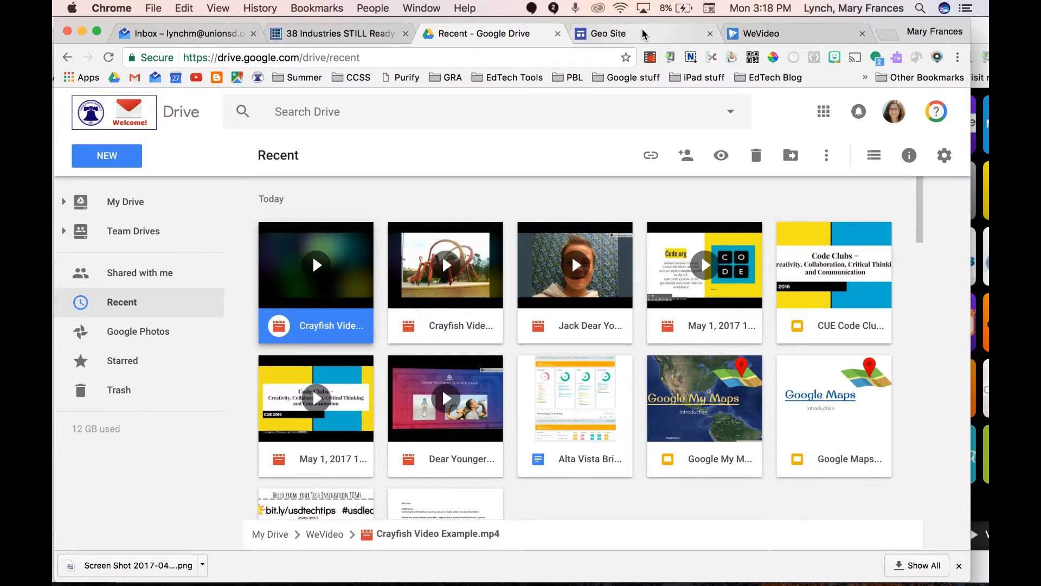
In the Geo Site editor, choose From Drive for the empty area beside Visit New York
{"action": "left_click", "coordinate": [610, 33]}
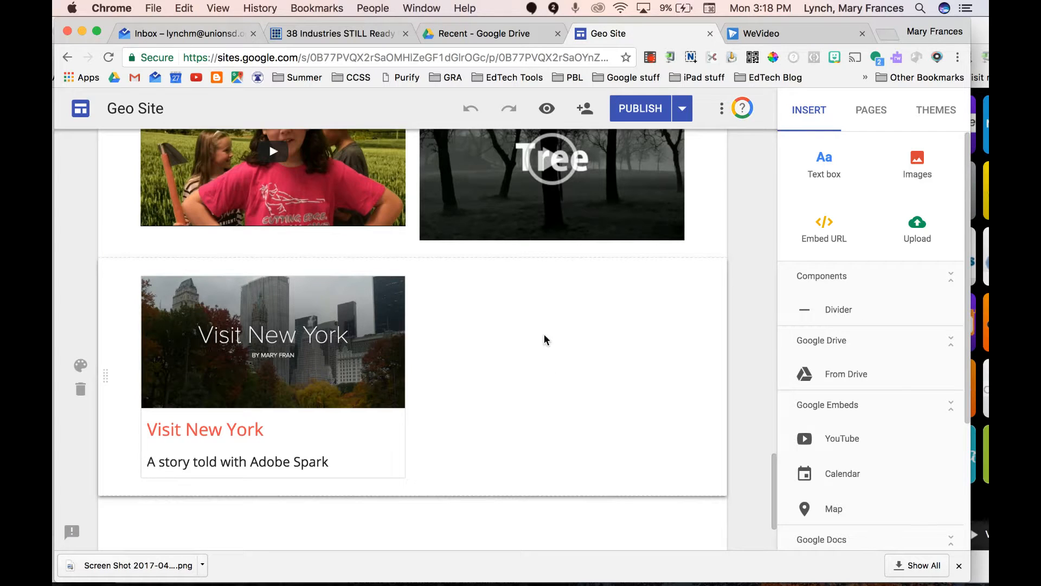
{"action": "mouse_move", "coordinate": [545, 366]}
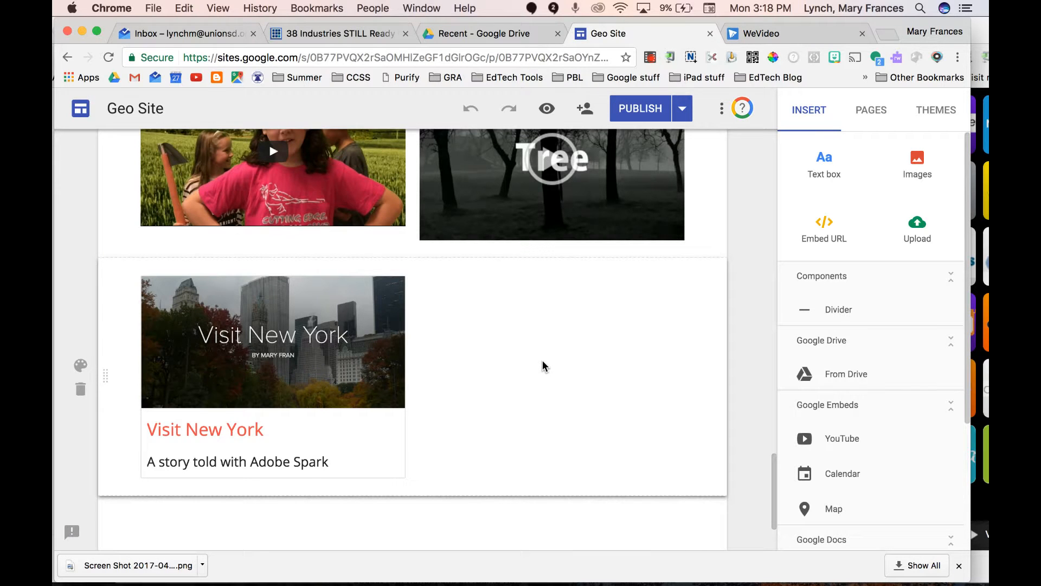
{"action": "left_click", "coordinate": [544, 366]}
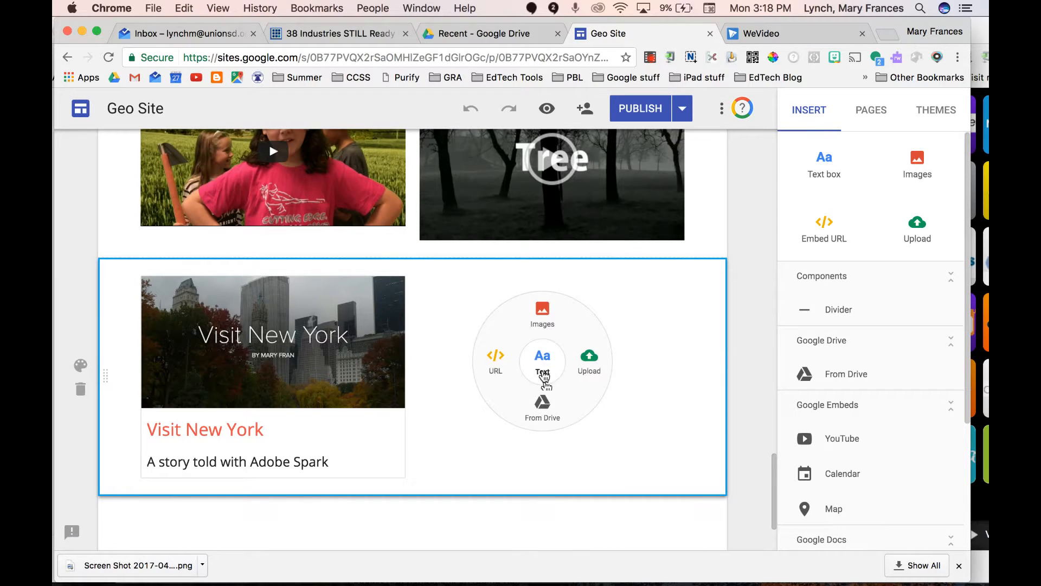
{"action": "left_click", "coordinate": [542, 402]}
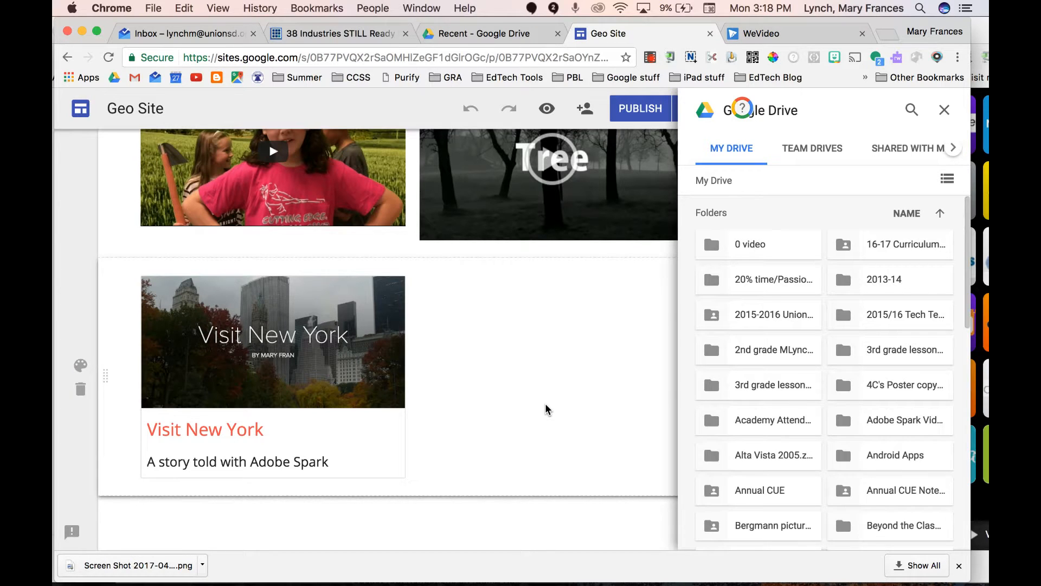
{"action": "mouse_move", "coordinate": [883, 197]}
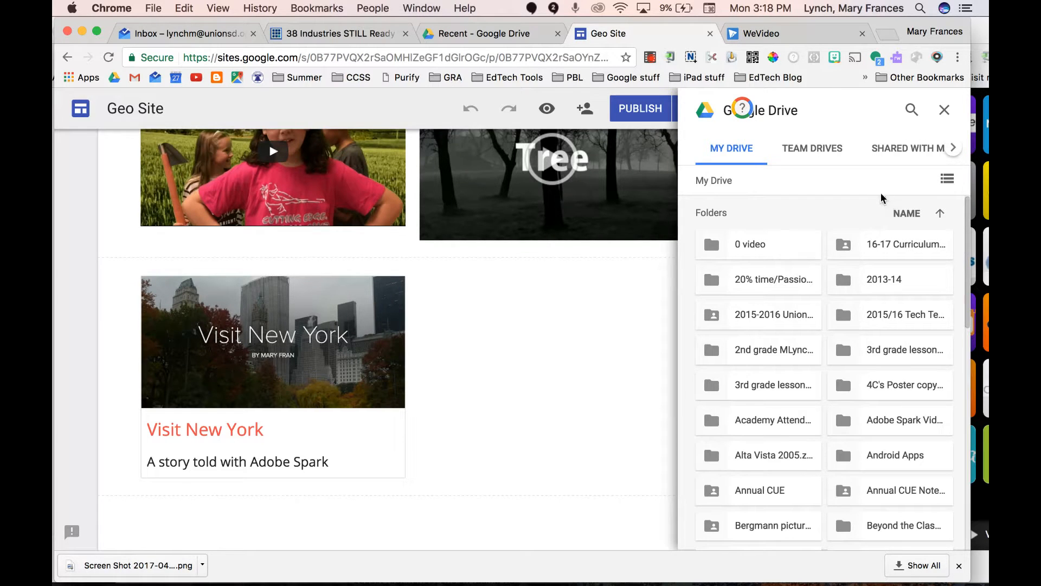
Search the Drive panel, insert the crayfish video beside Visit New York, and close the panel
{"action": "left_click", "coordinate": [912, 110]}
{"action": "type", "text": "c"}
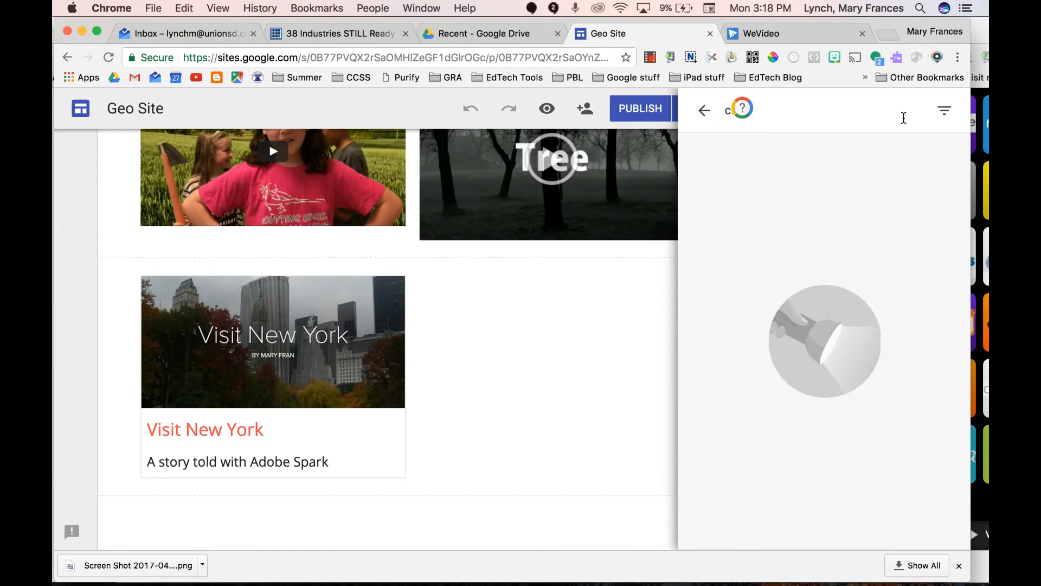
{"action": "type", "text": "ish"}
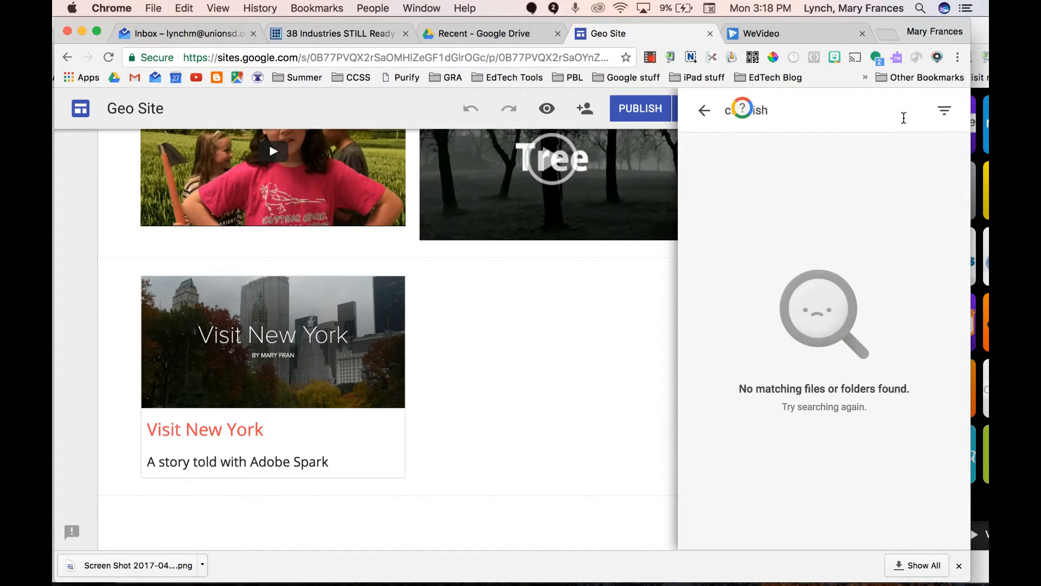
{"action": "mouse_move", "coordinate": [703, 114]}
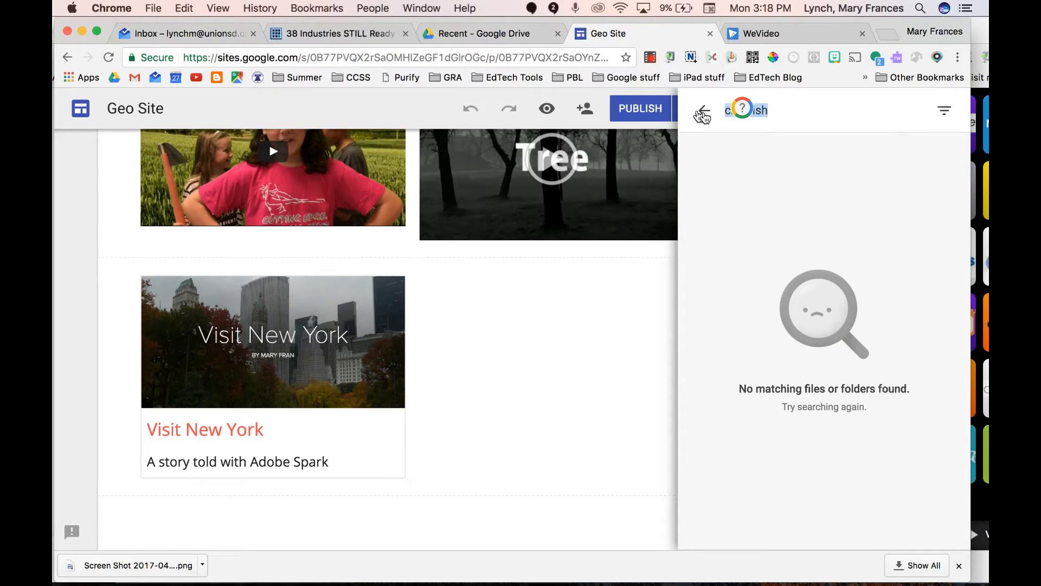
{"action": "mouse_move", "coordinate": [703, 111]}
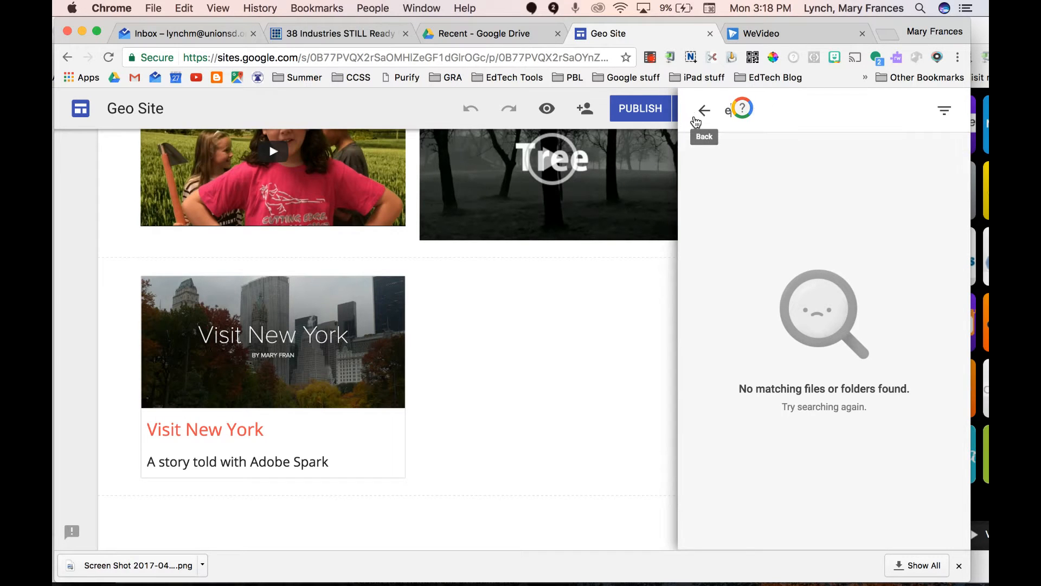
{"action": "type", "text": "pl"}
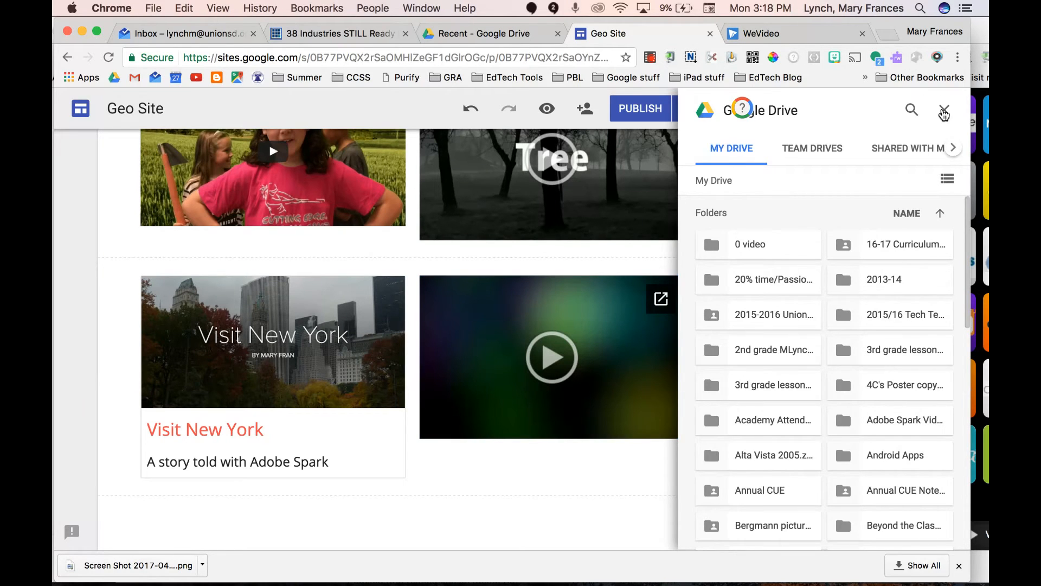
{"action": "left_click", "coordinate": [944, 112]}
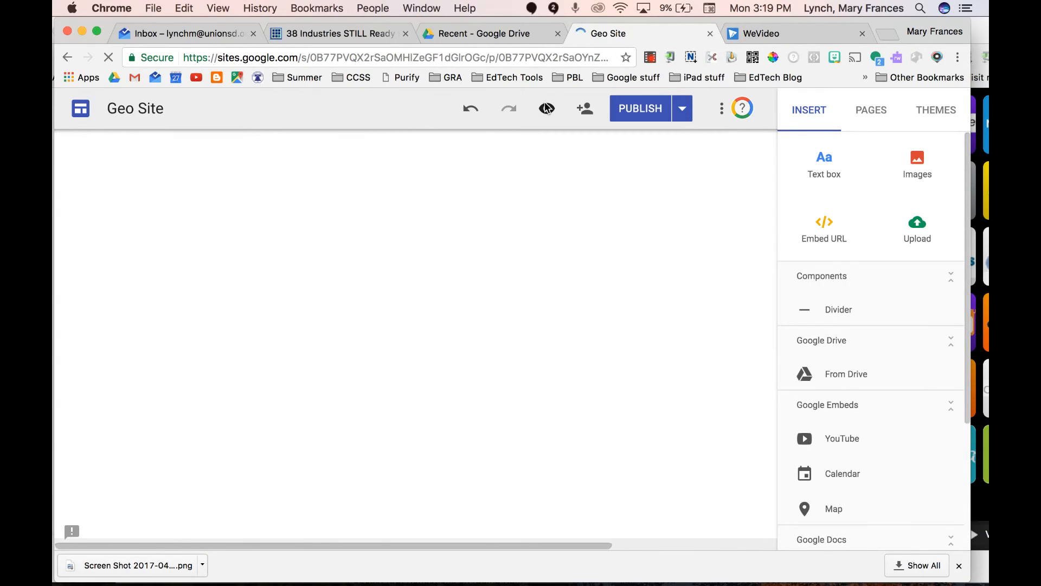
Preview the Geo Site page and play the embedded crayfish video beside Visit New York
{"action": "left_click", "coordinate": [547, 108]}
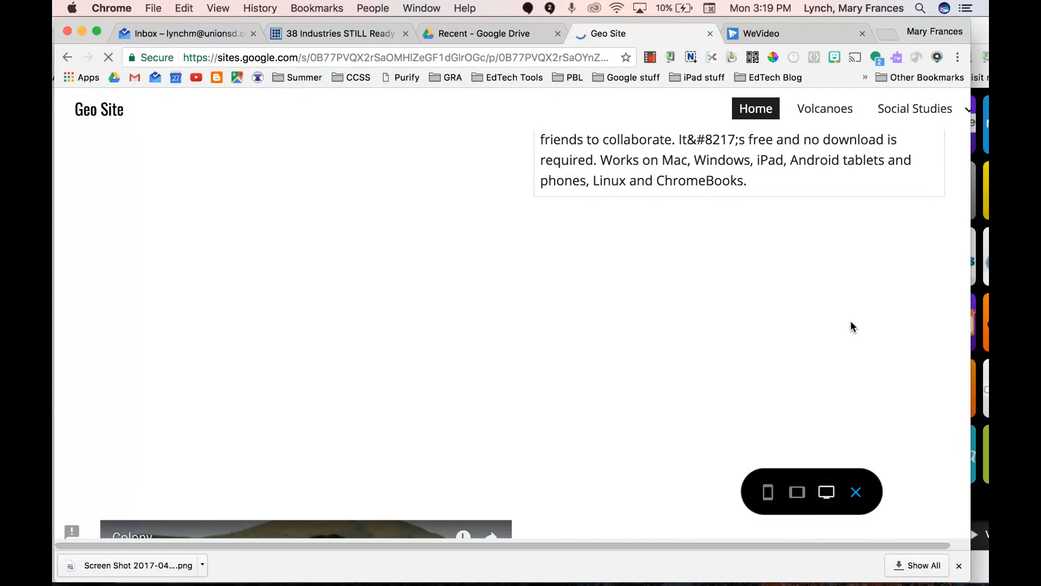
{"action": "scroll", "scroll_direction": "down", "scroll_amount": 3}
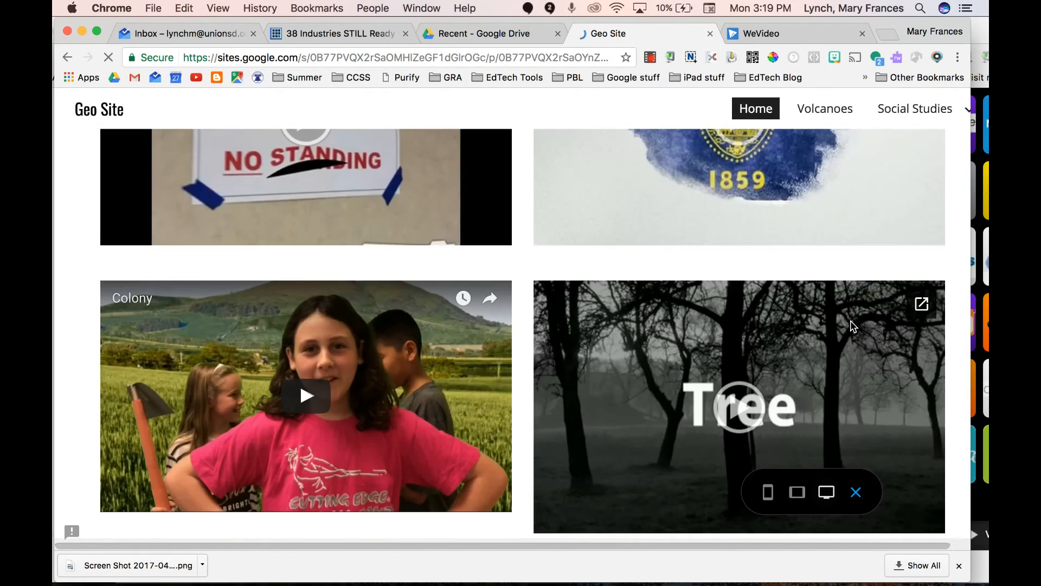
{"action": "scroll", "scroll_direction": "down", "scroll_amount": 3}
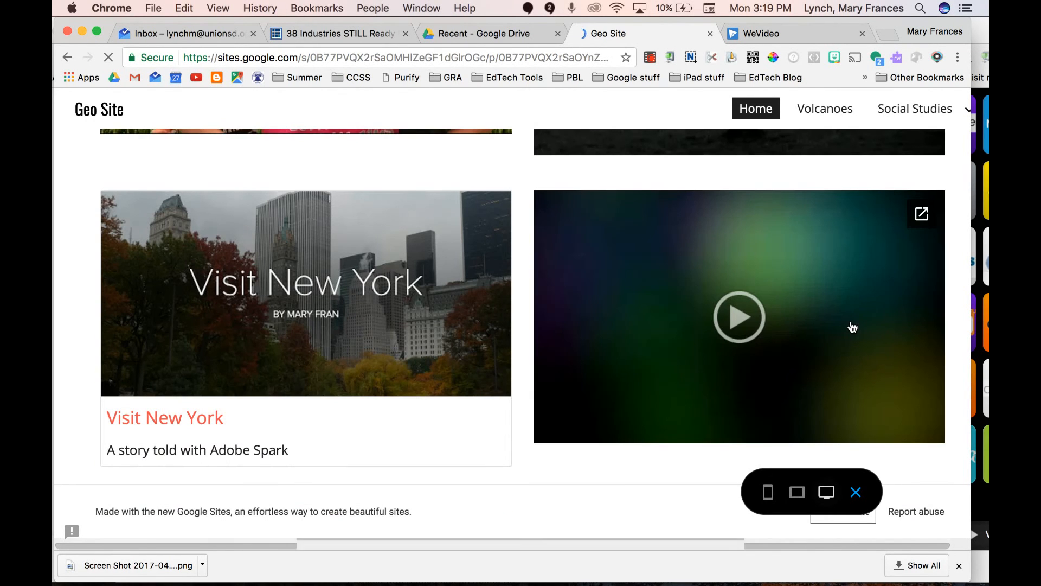
{"action": "left_click", "coordinate": [739, 317]}
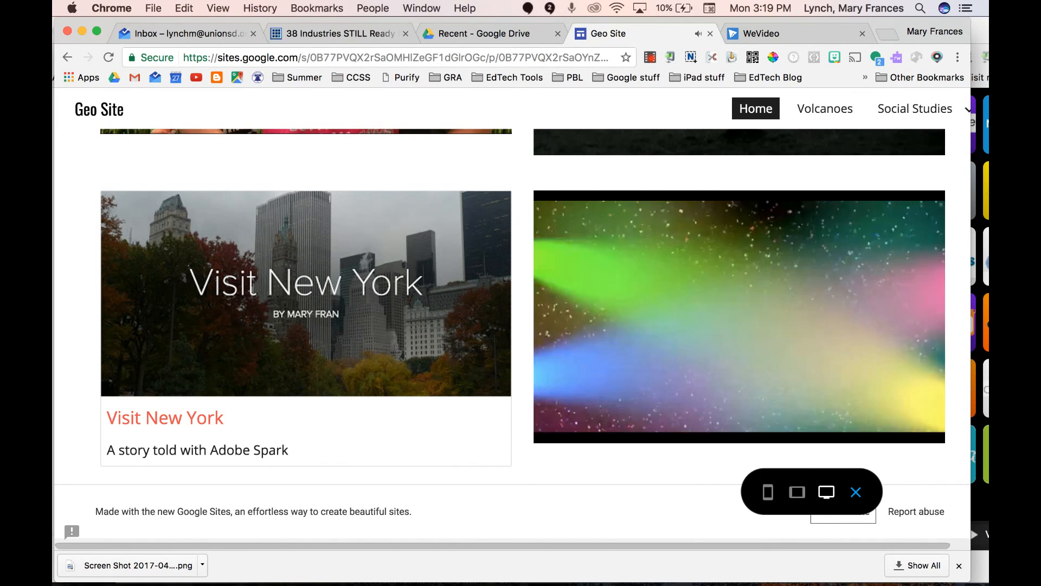
{"action": "left_click", "coordinate": [738, 315]}
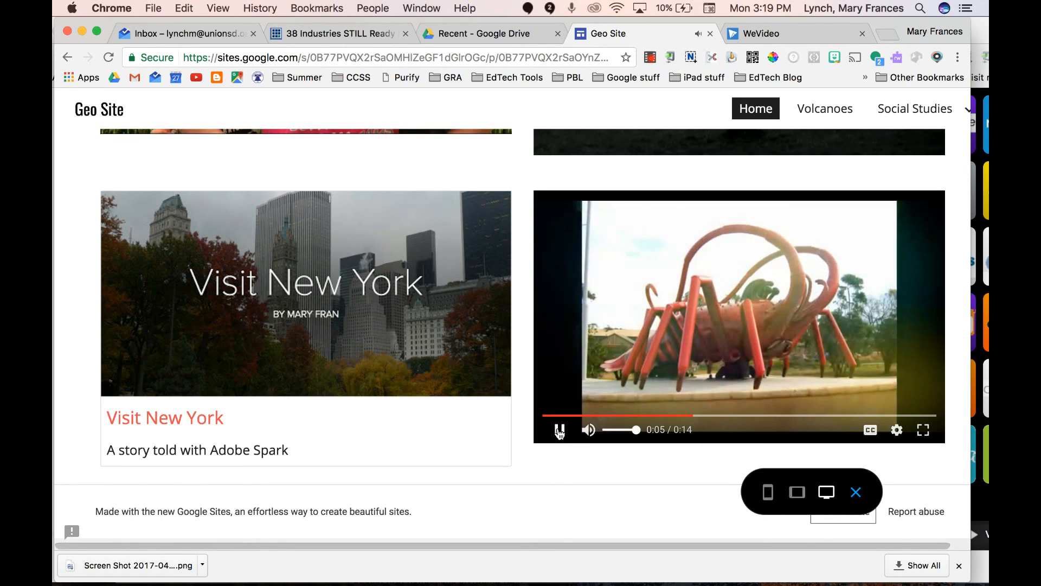